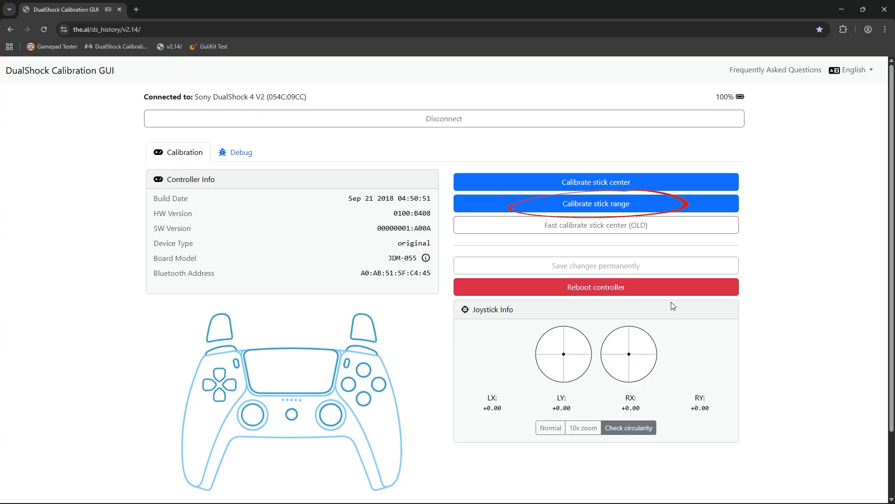
pyautogui.moveTo(478, 210)
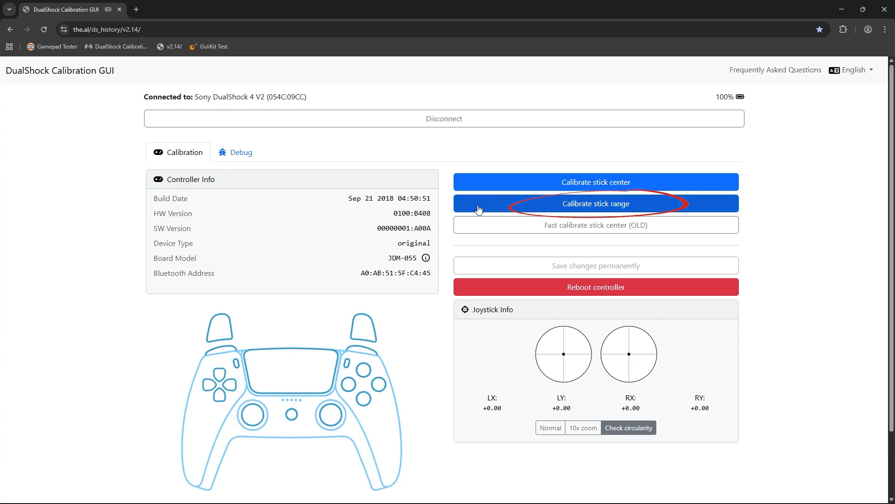
# Start checking circularity and read about 1.7% left and 2.8% right error
pyautogui.click(596, 203)
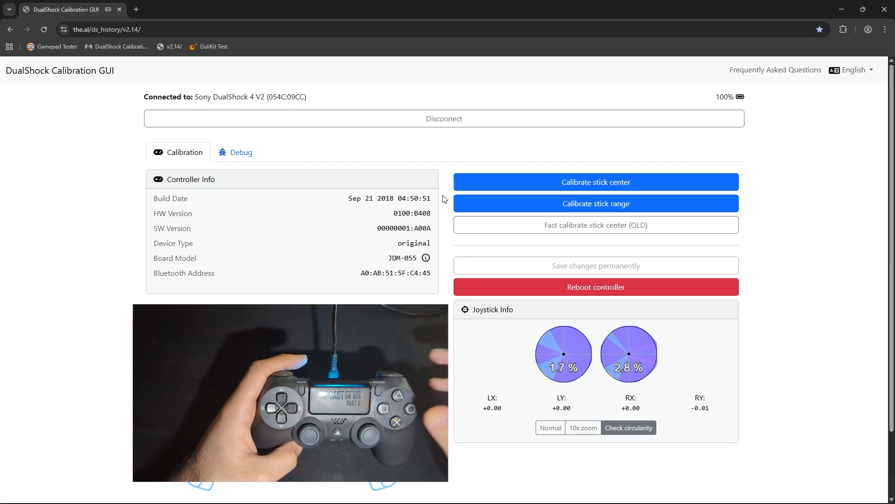
# Run a stick range calibration, rotating both sticks slowly through their full range
pyautogui.click(596, 203)
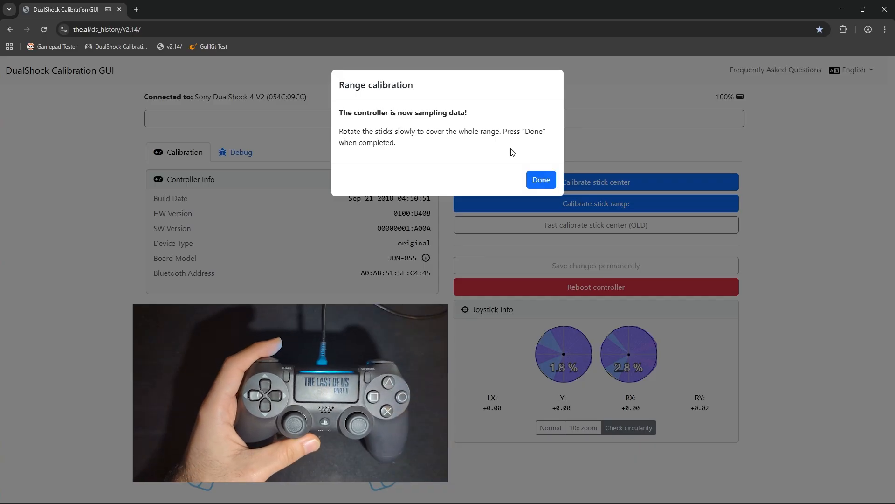
pyautogui.click(540, 179)
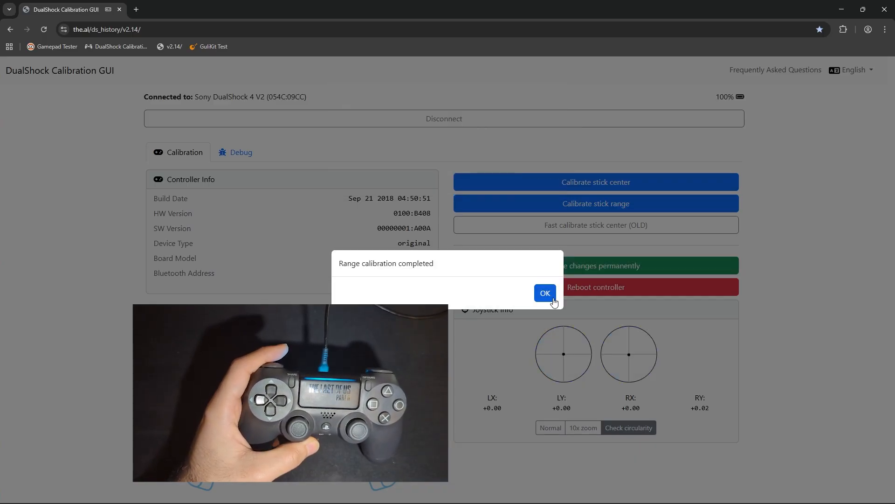
# Dismiss the range calibration completed notice and recheck circularity: 1.7% left, 3.1% right
pyautogui.click(544, 293)
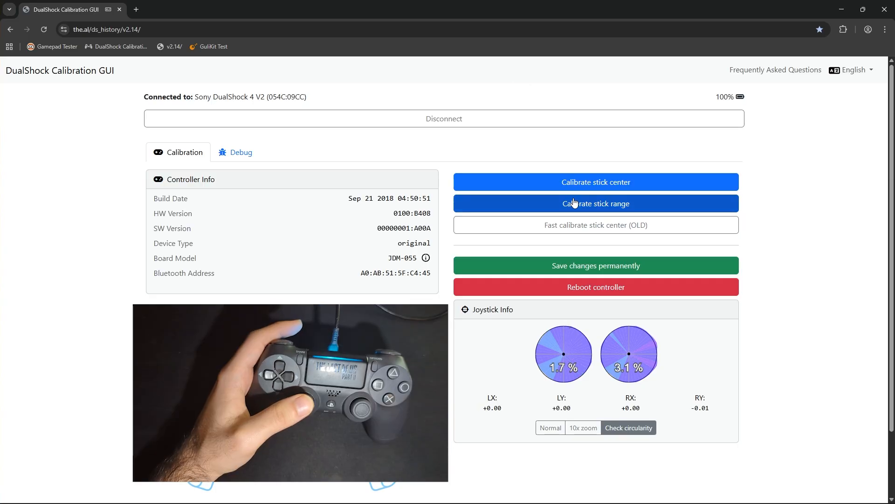
# Begin a second stick range calibration and sample both sticks' full range
pyautogui.click(597, 203)
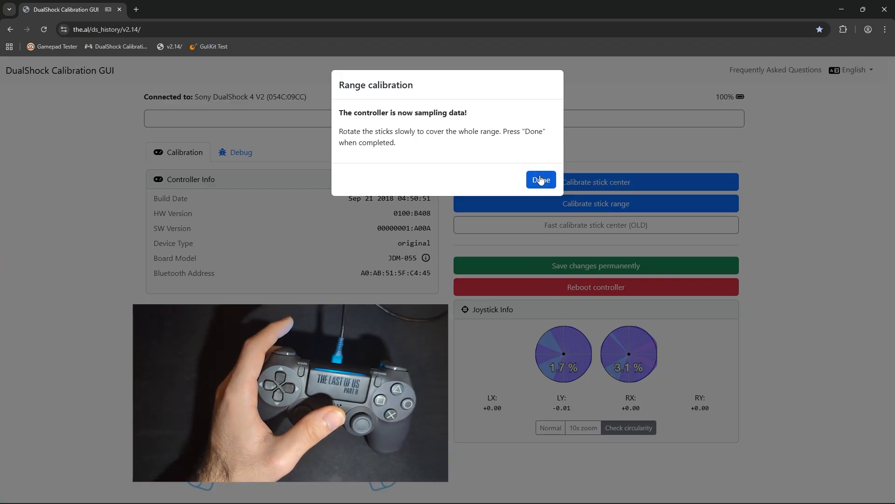
# Finish the second range sampling; circularity reads 1.9% left and 10.5% right
pyautogui.click(540, 179)
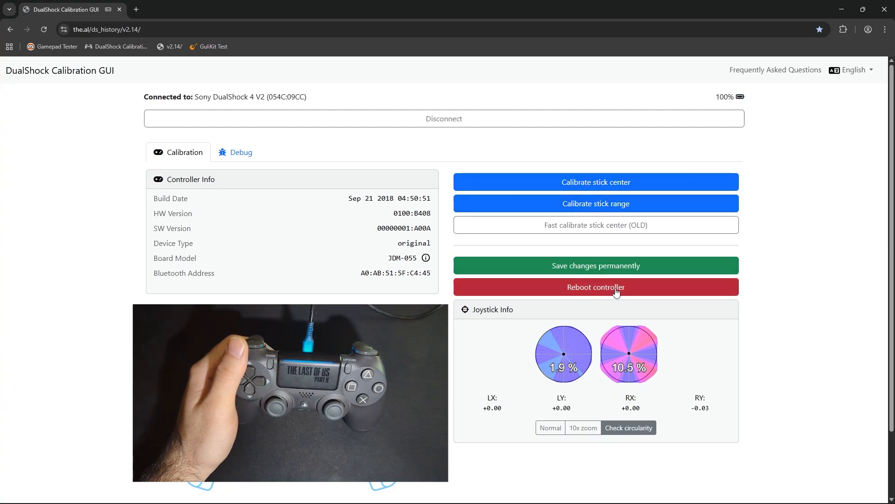
# Reboot the controller and reconnect it as Wireless Controller
pyautogui.click(596, 286)
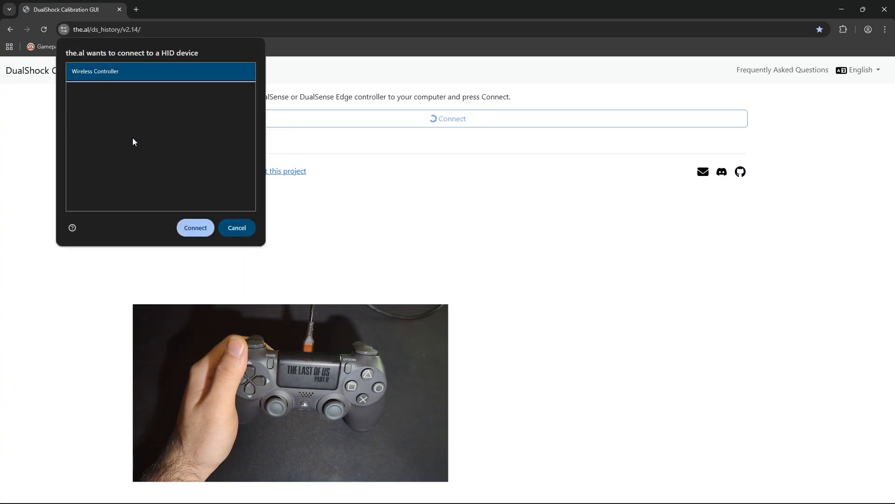
pyautogui.click(195, 228)
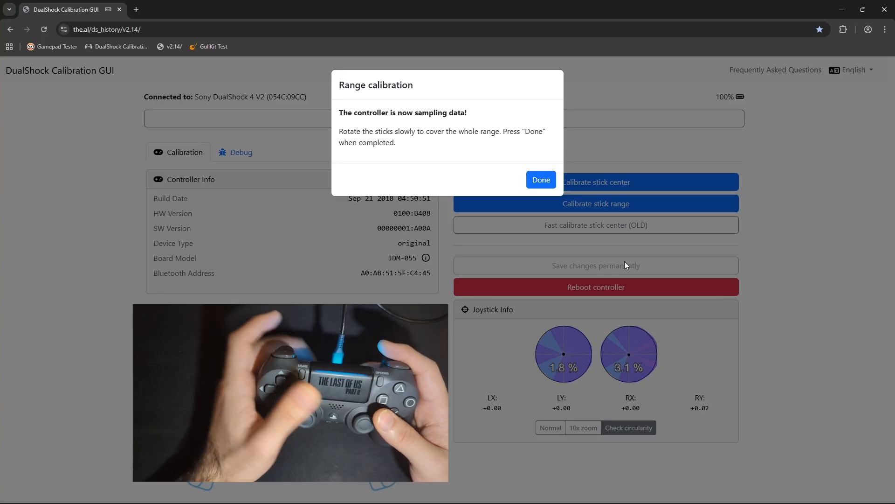
# Finish the range calibration and confirm completion; circularity reads 9.2% left, 19.2% right
pyautogui.click(540, 179)
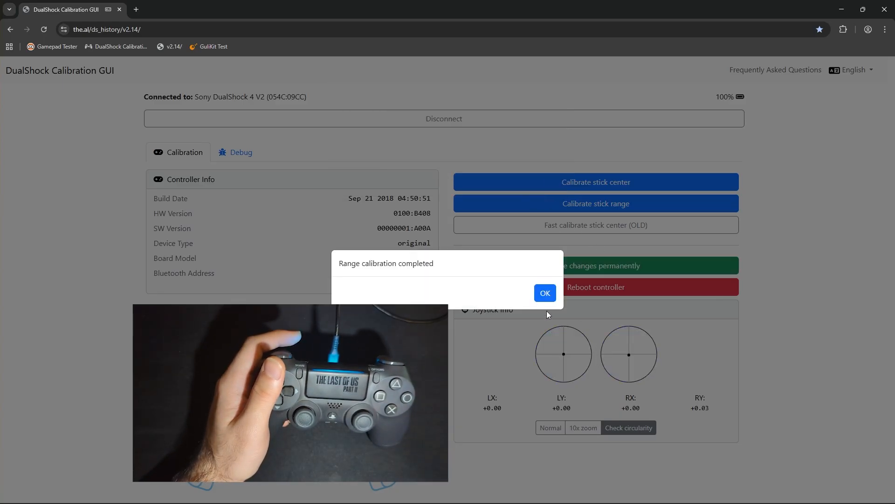
pyautogui.click(544, 292)
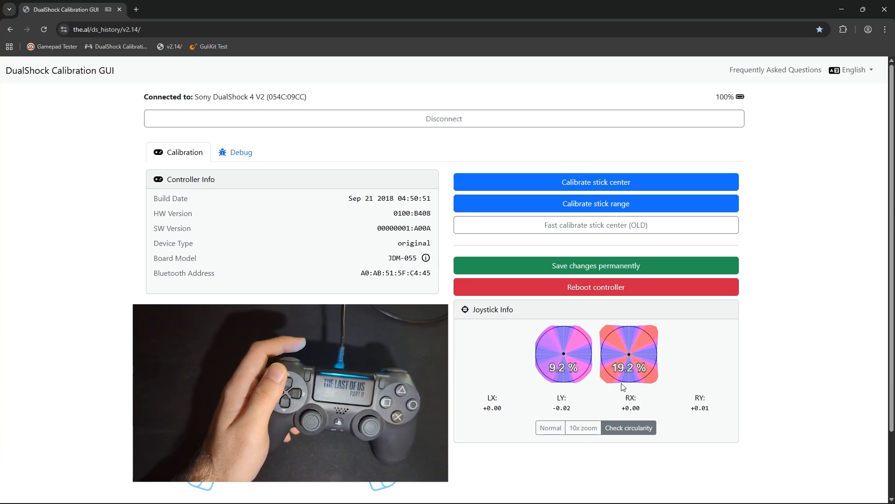
pyautogui.moveTo(628, 355)
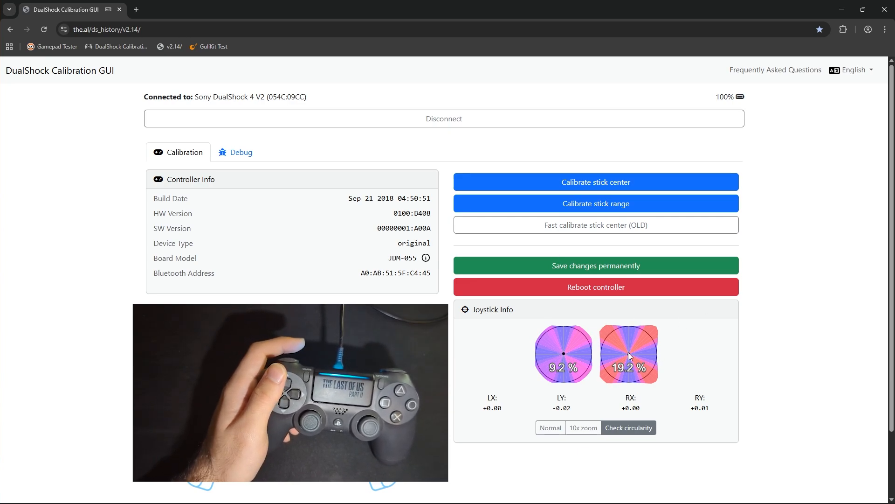
pyautogui.moveTo(628, 335)
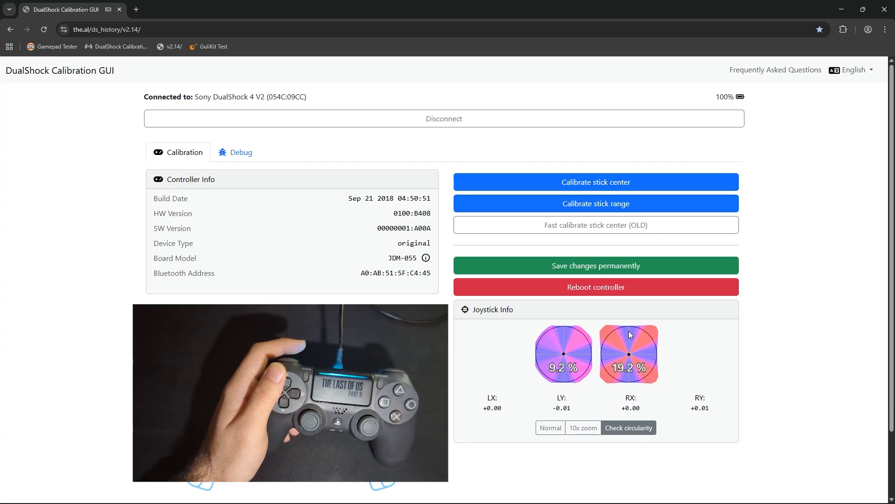
# Reconnect the controller, check circularity at 1.8% and 3.0%, then start a new range calibration
pyautogui.click(444, 119)
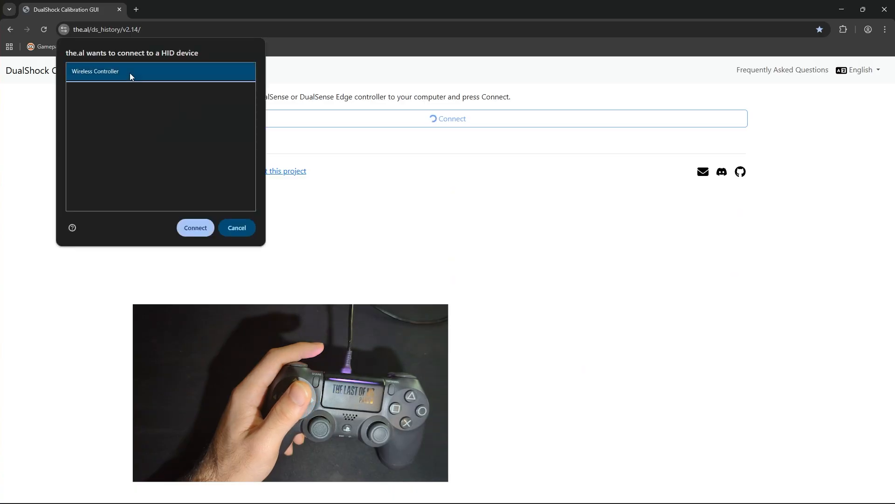
pyautogui.click(195, 228)
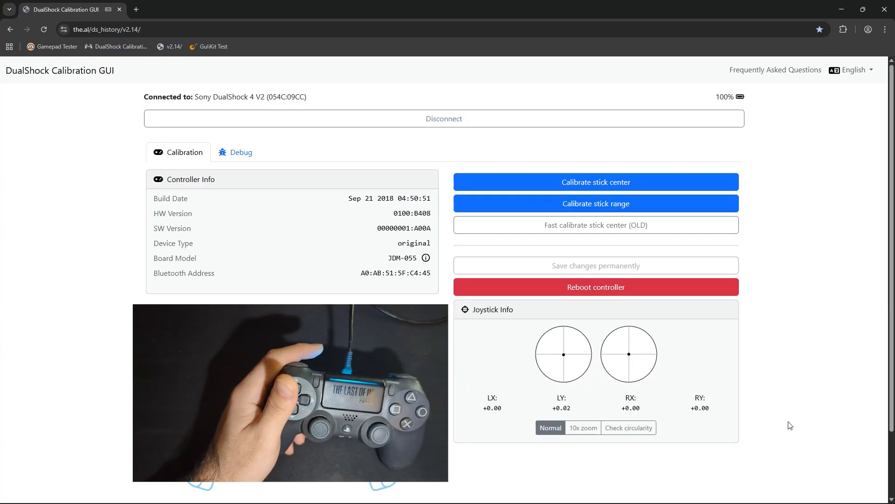
pyautogui.click(628, 427)
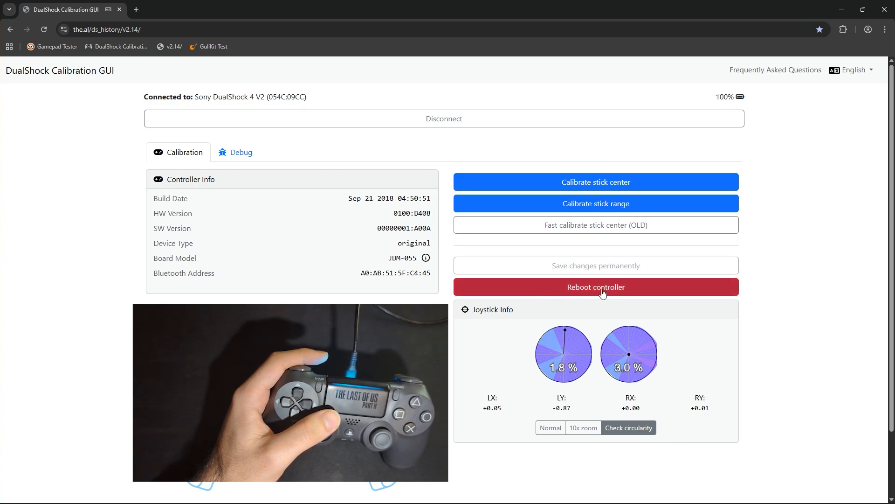
pyautogui.moveTo(533, 383)
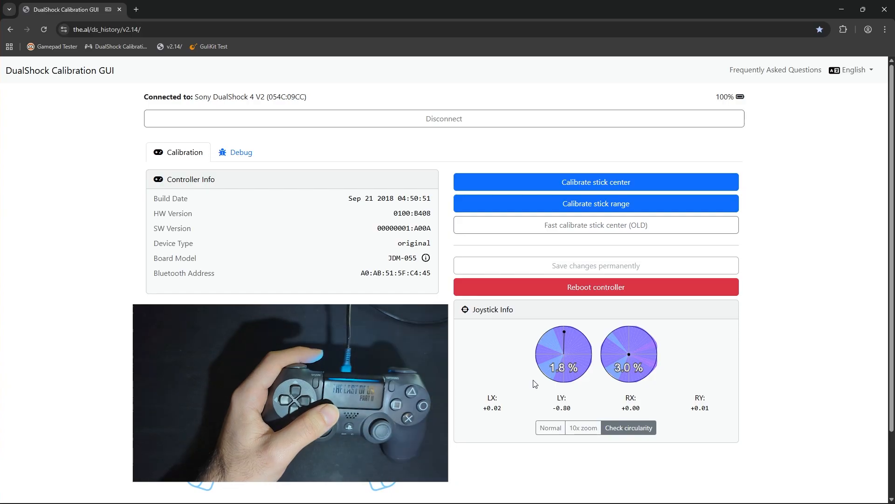
pyautogui.click(595, 204)
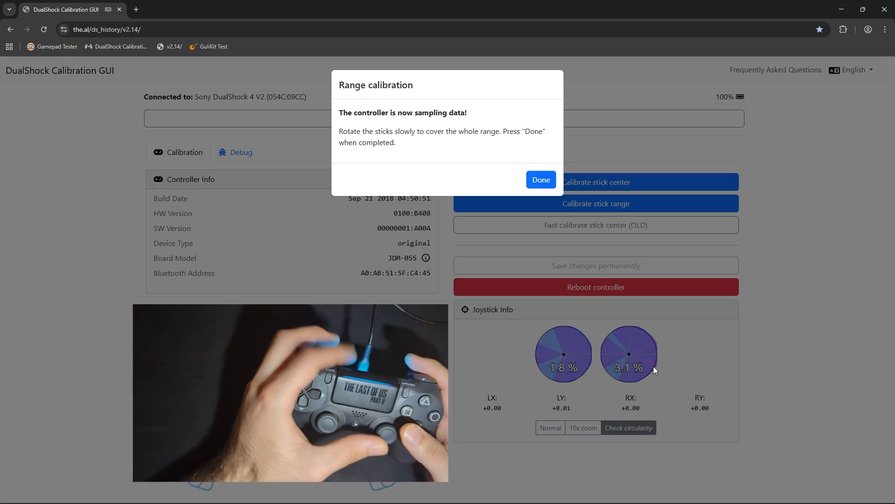
# Finish the range calibration and confirm; sticks measure 7.9% and 7.8% circularity error
pyautogui.click(540, 179)
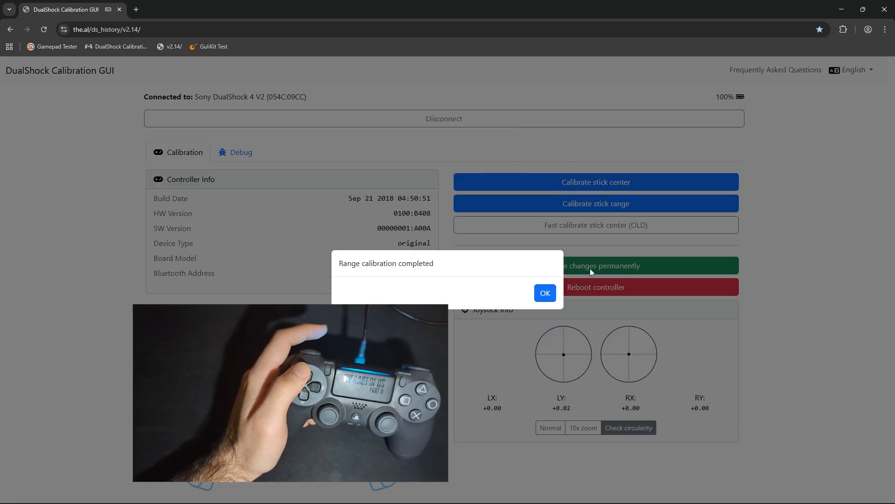
pyautogui.click(544, 292)
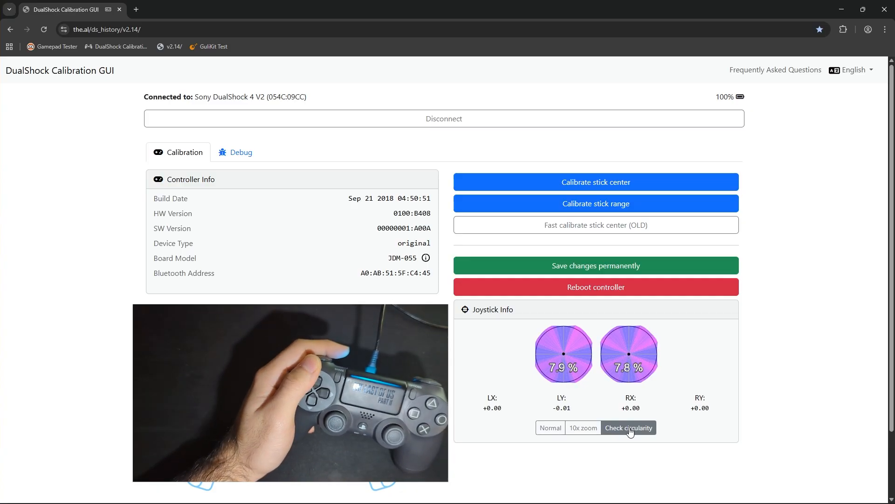
# Save the calibration permanently to the controller and dismiss the saved notice
pyautogui.click(596, 265)
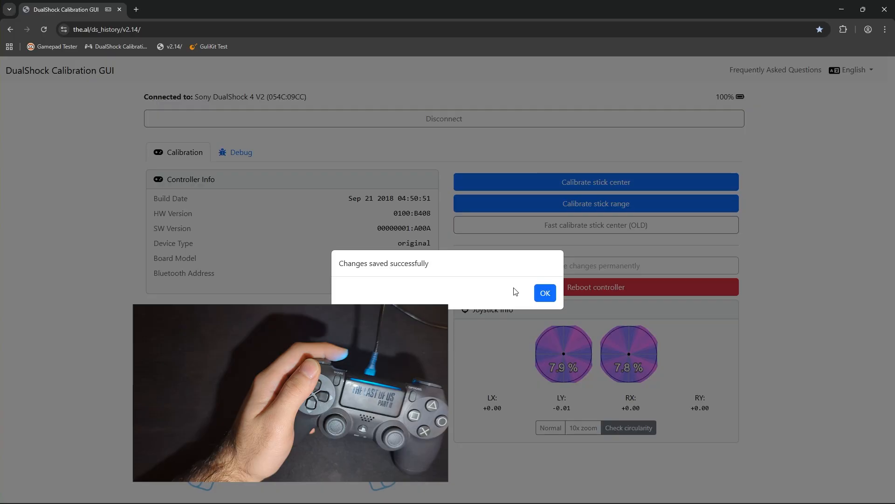
pyautogui.click(543, 292)
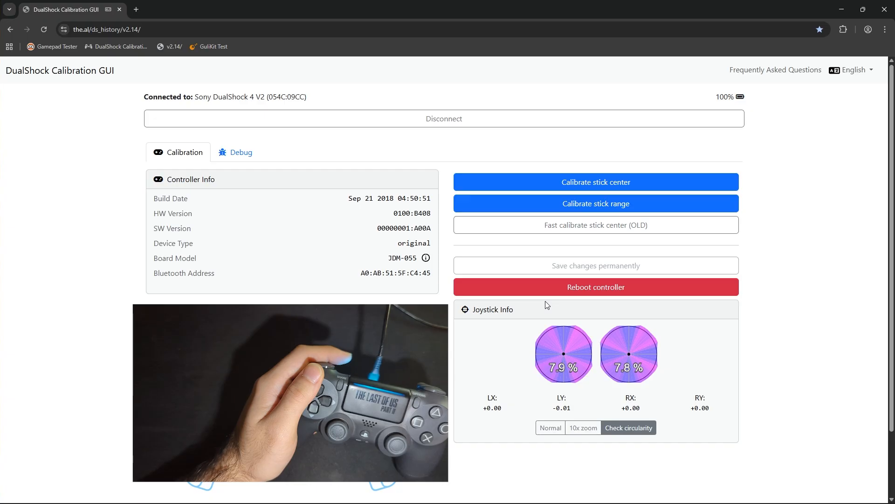
# Run one more stick range calibration pass and dismiss its completion notice
pyautogui.click(595, 204)
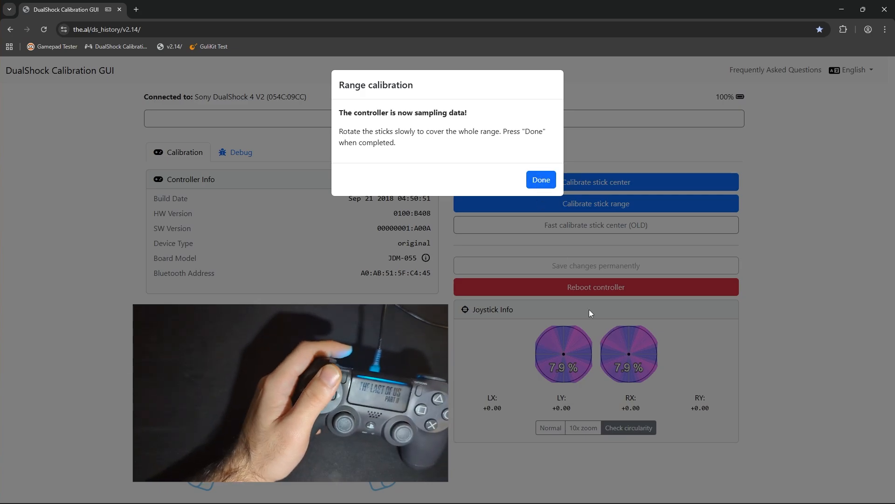
pyautogui.click(540, 179)
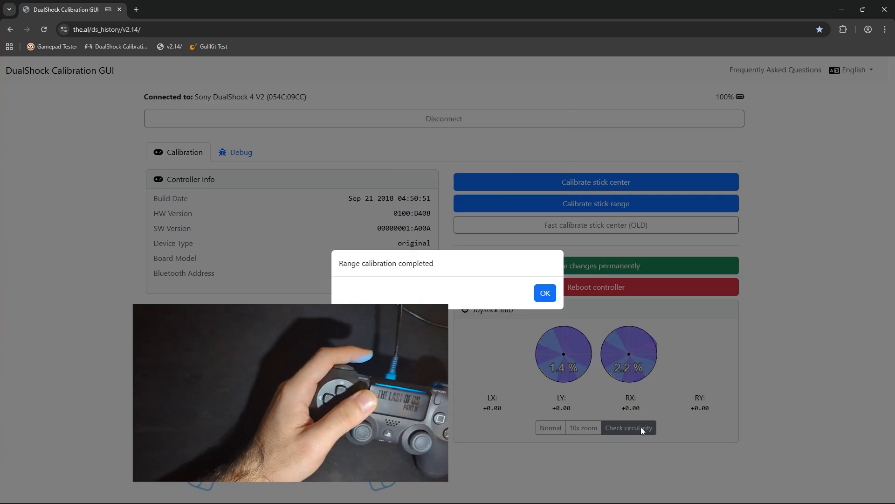
pyautogui.click(544, 292)
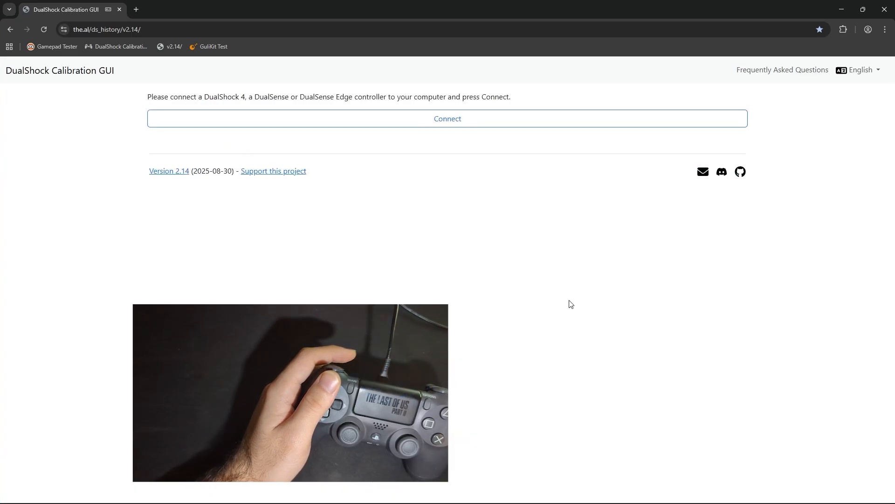
# Reconnect the rebooted controller and measure circularity again: 7.8% left, 7.5% right
pyautogui.click(446, 119)
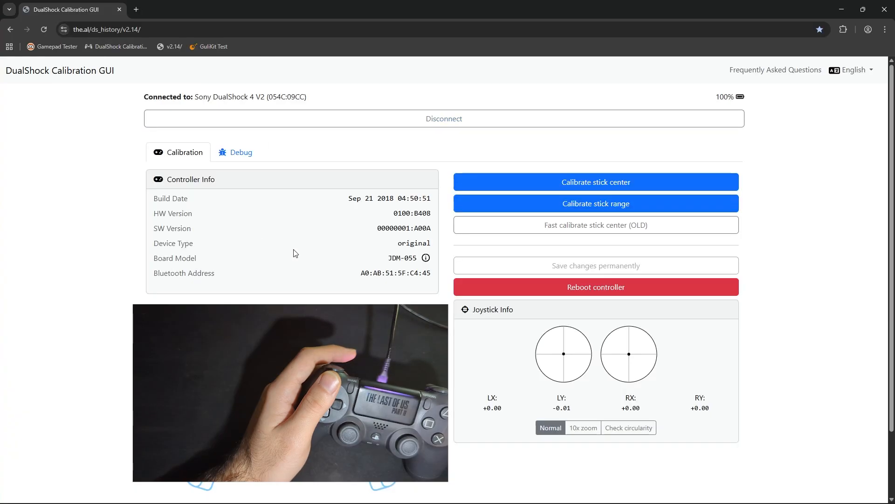
pyautogui.click(628, 427)
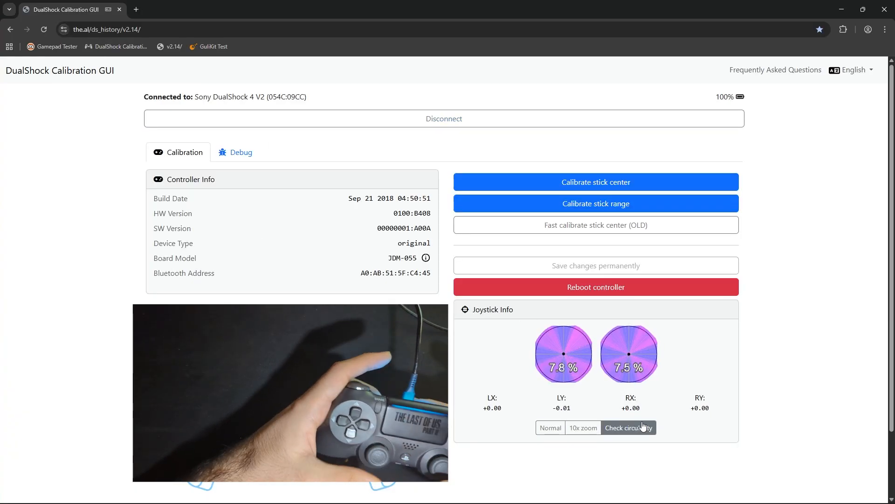
pyautogui.scroll(-3)
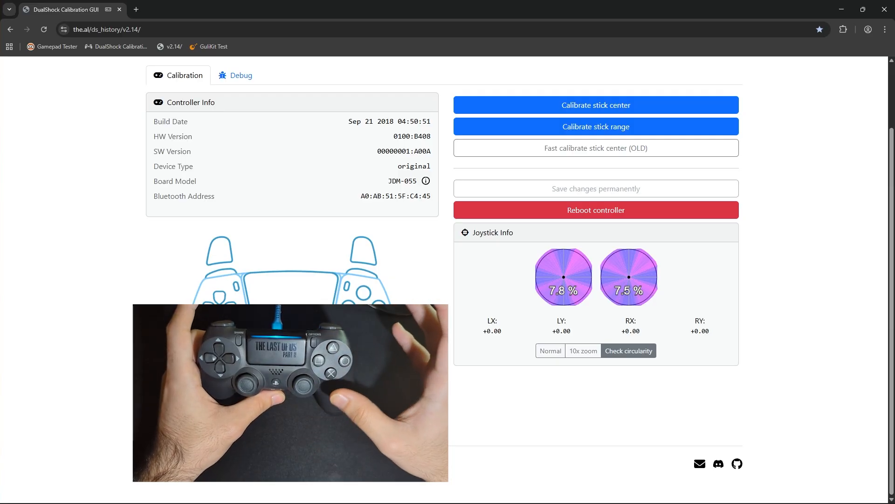